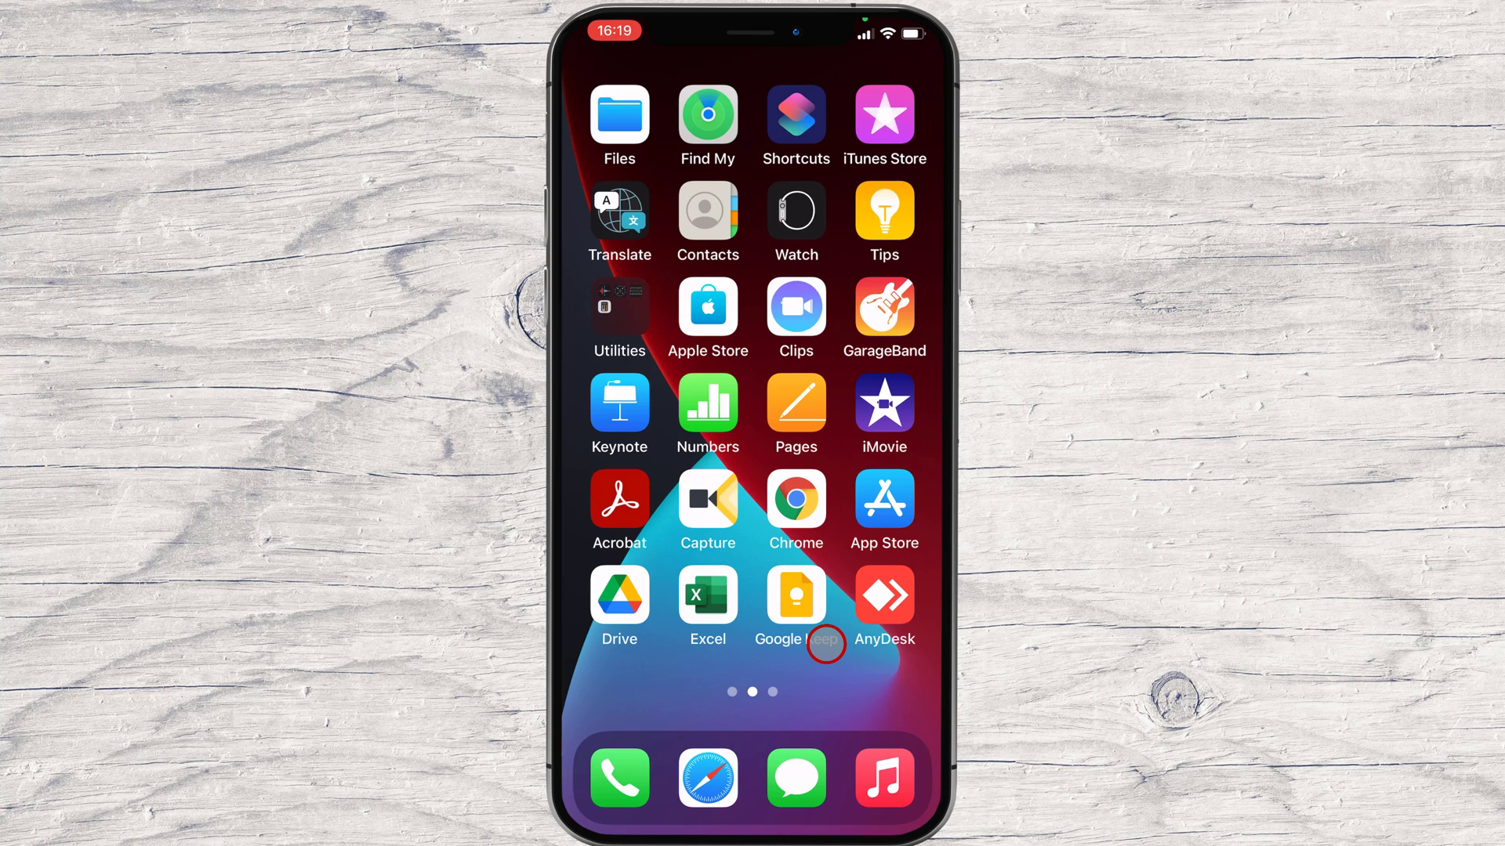
# Launch AnyDesk from the iPhone home screen
pyautogui.click(883, 592)
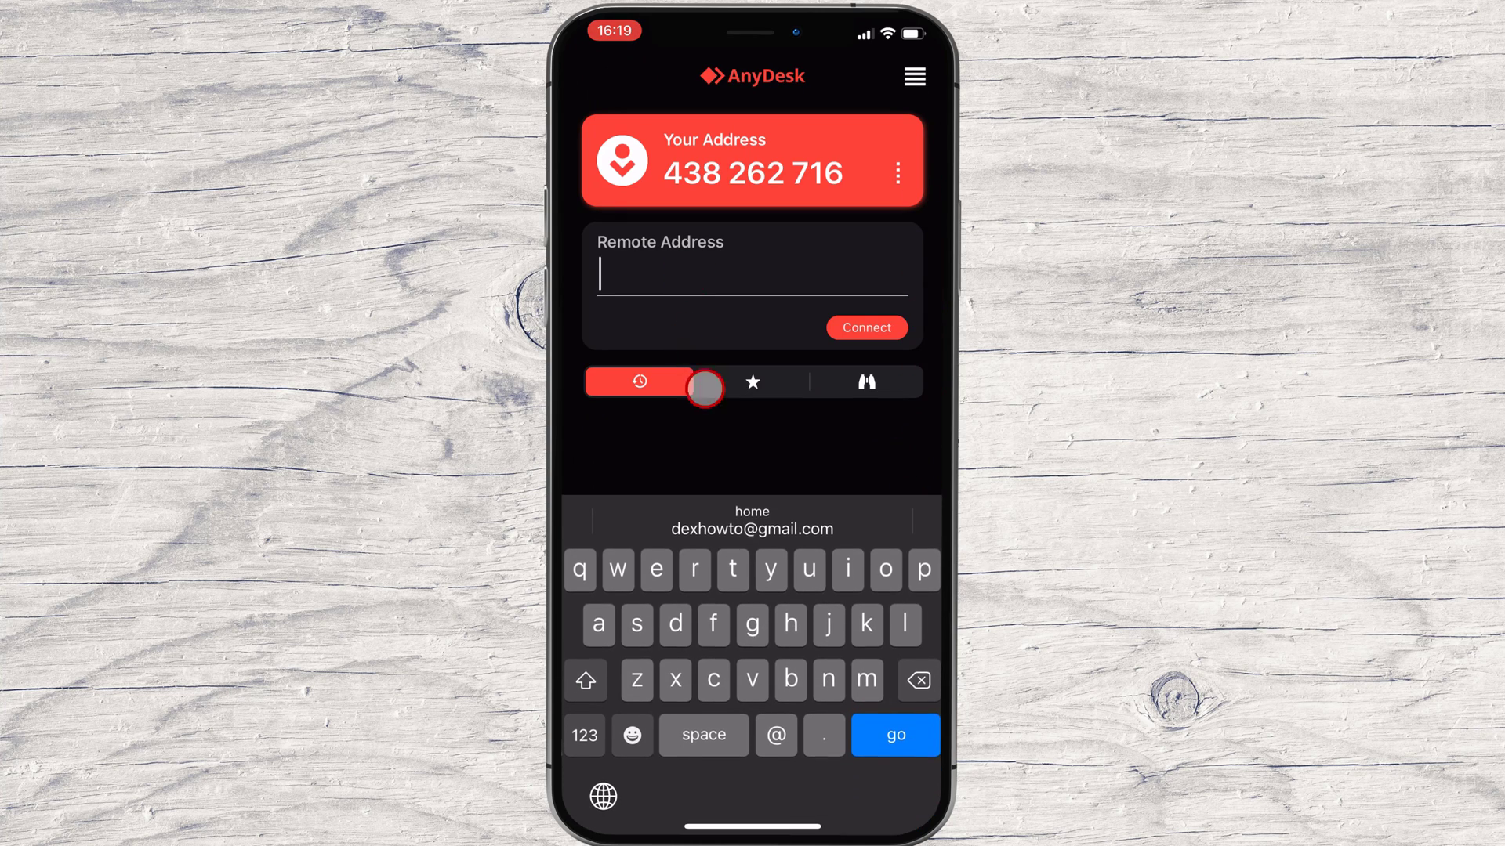
# Enter remote address 375031906 and request a session with that desk
pyautogui.click(583, 735)
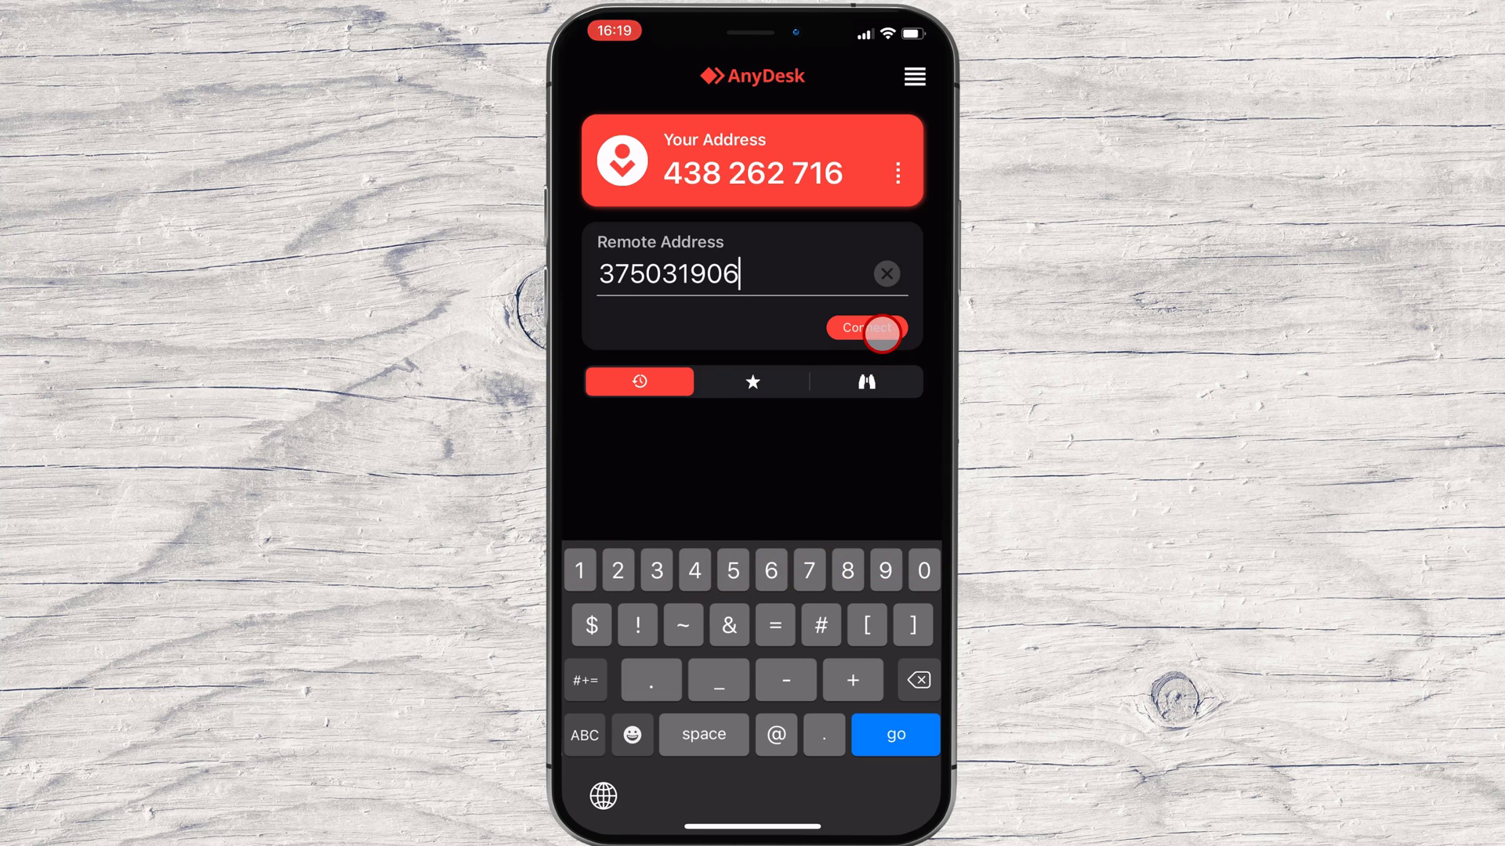
pyautogui.click(864, 328)
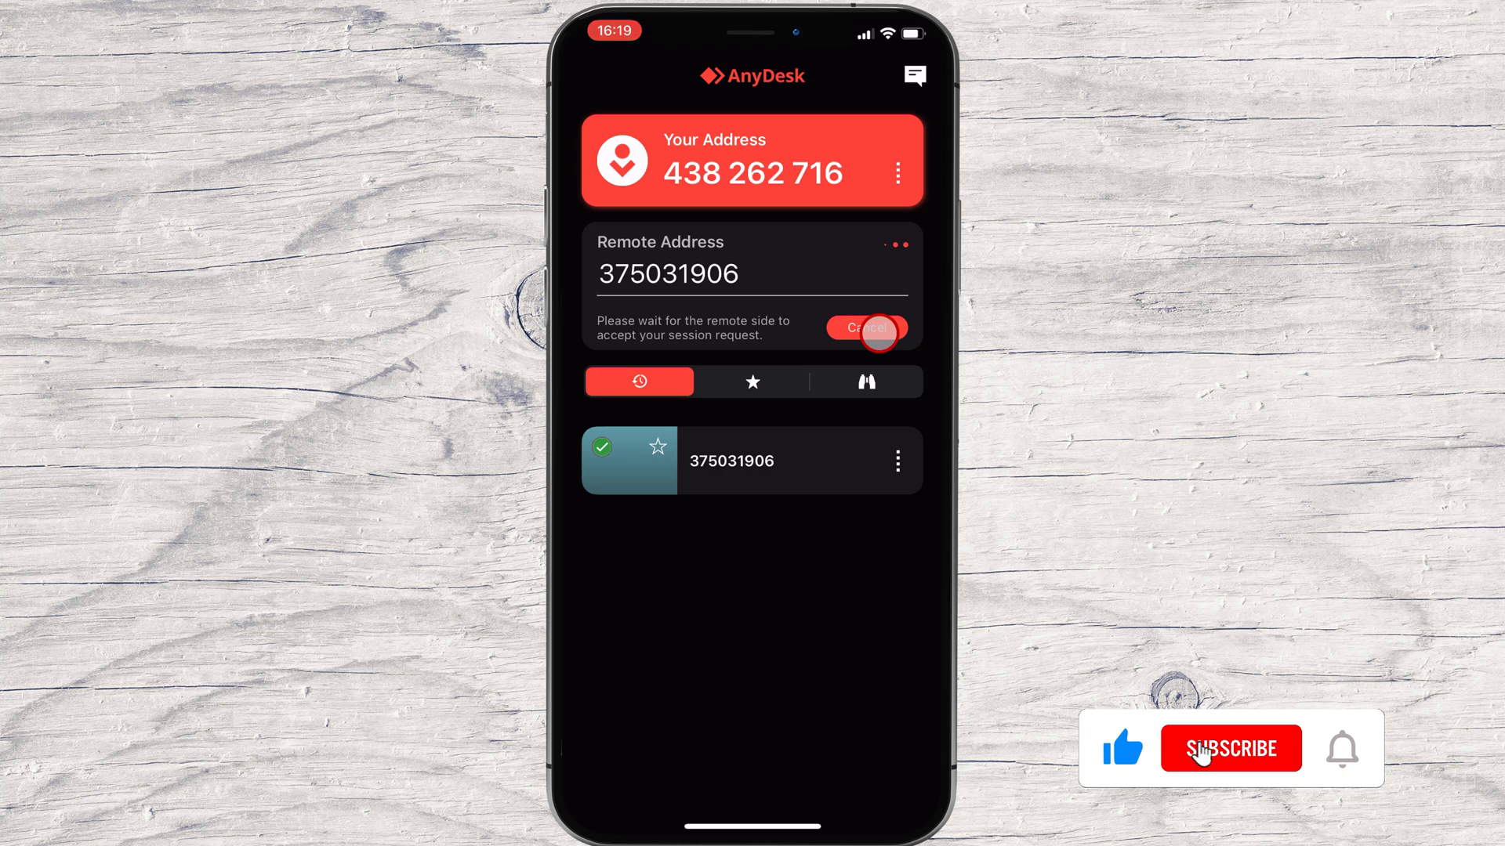
pyautogui.click(1231, 748)
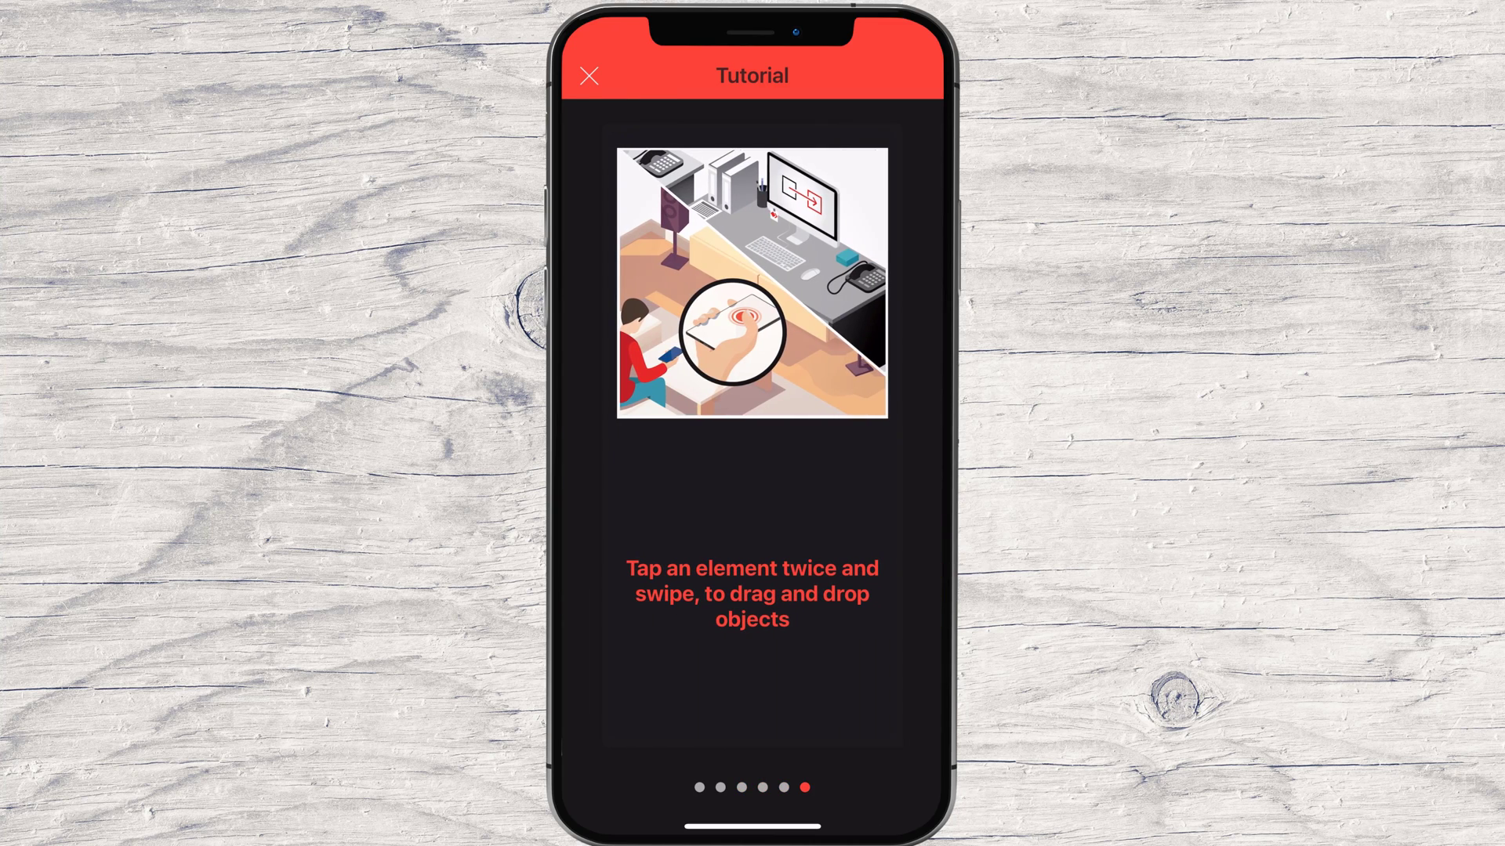
# Dismiss the tutorial to reveal the remote Windows desktop
pyautogui.click(589, 76)
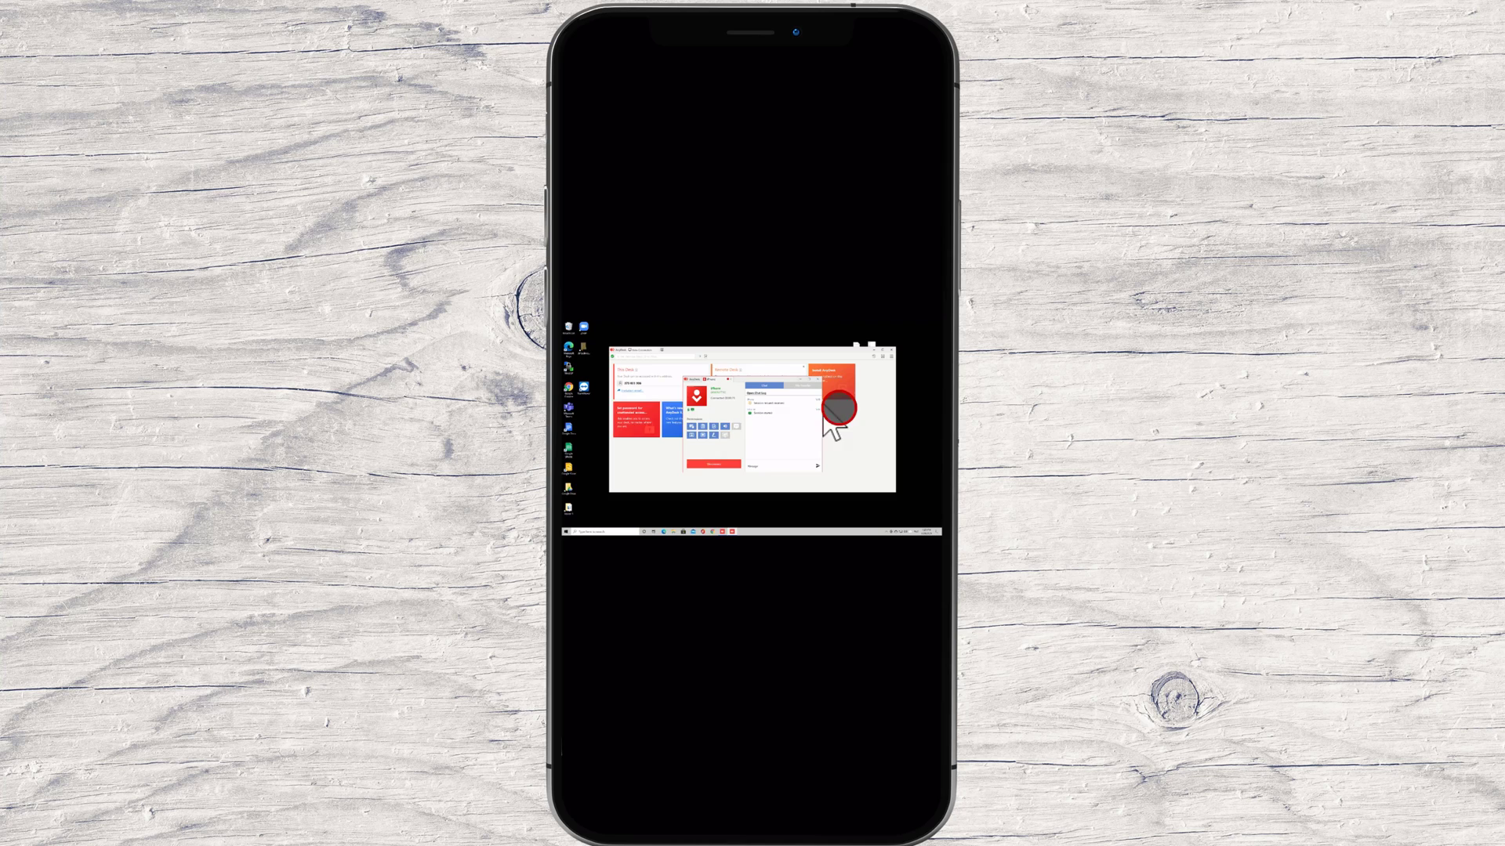
pyautogui.moveTo(583, 407)
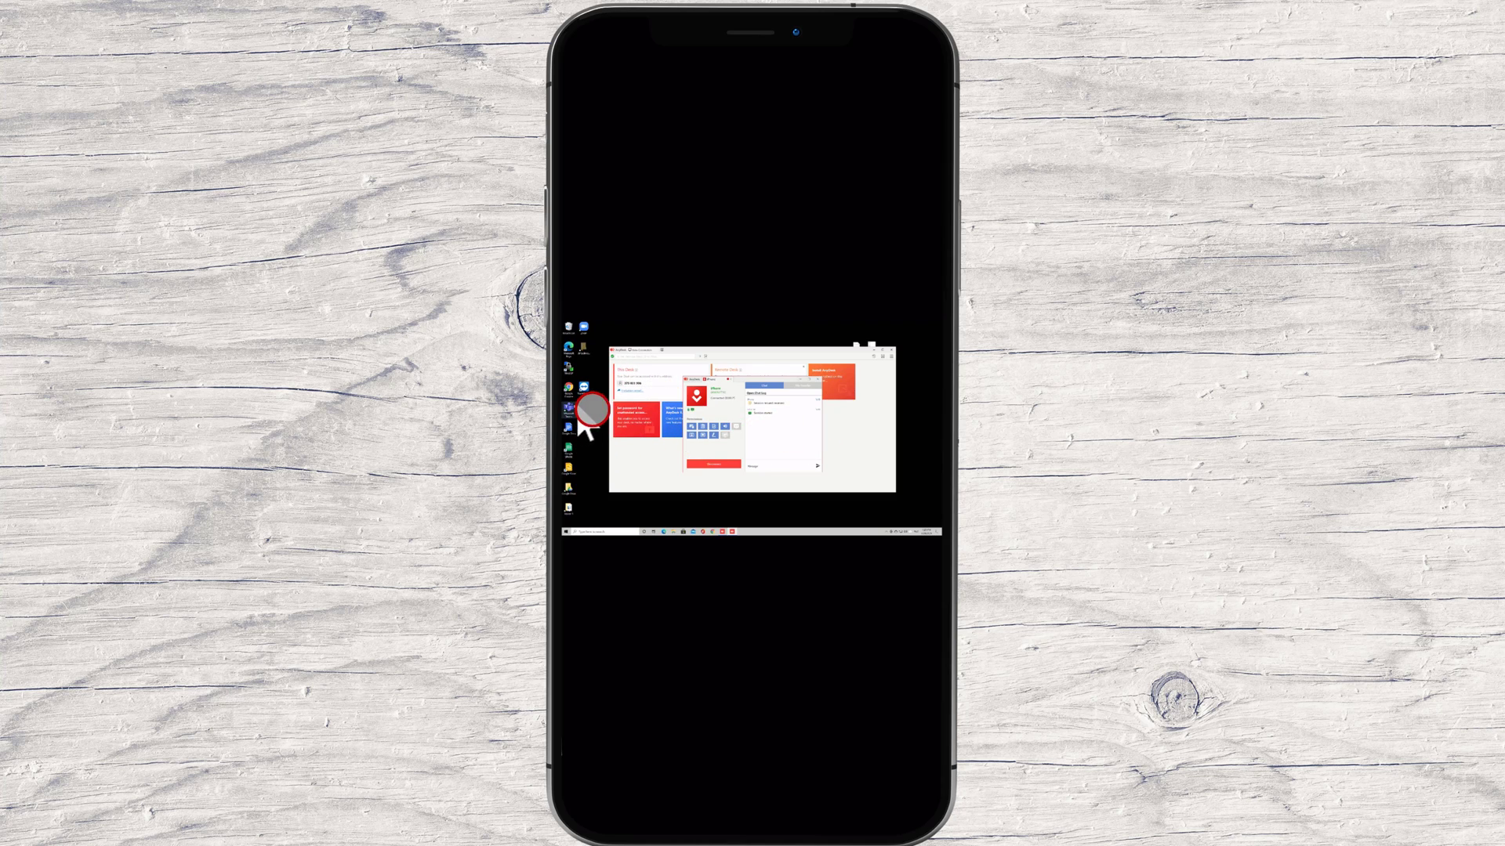
pyautogui.moveTo(602, 407)
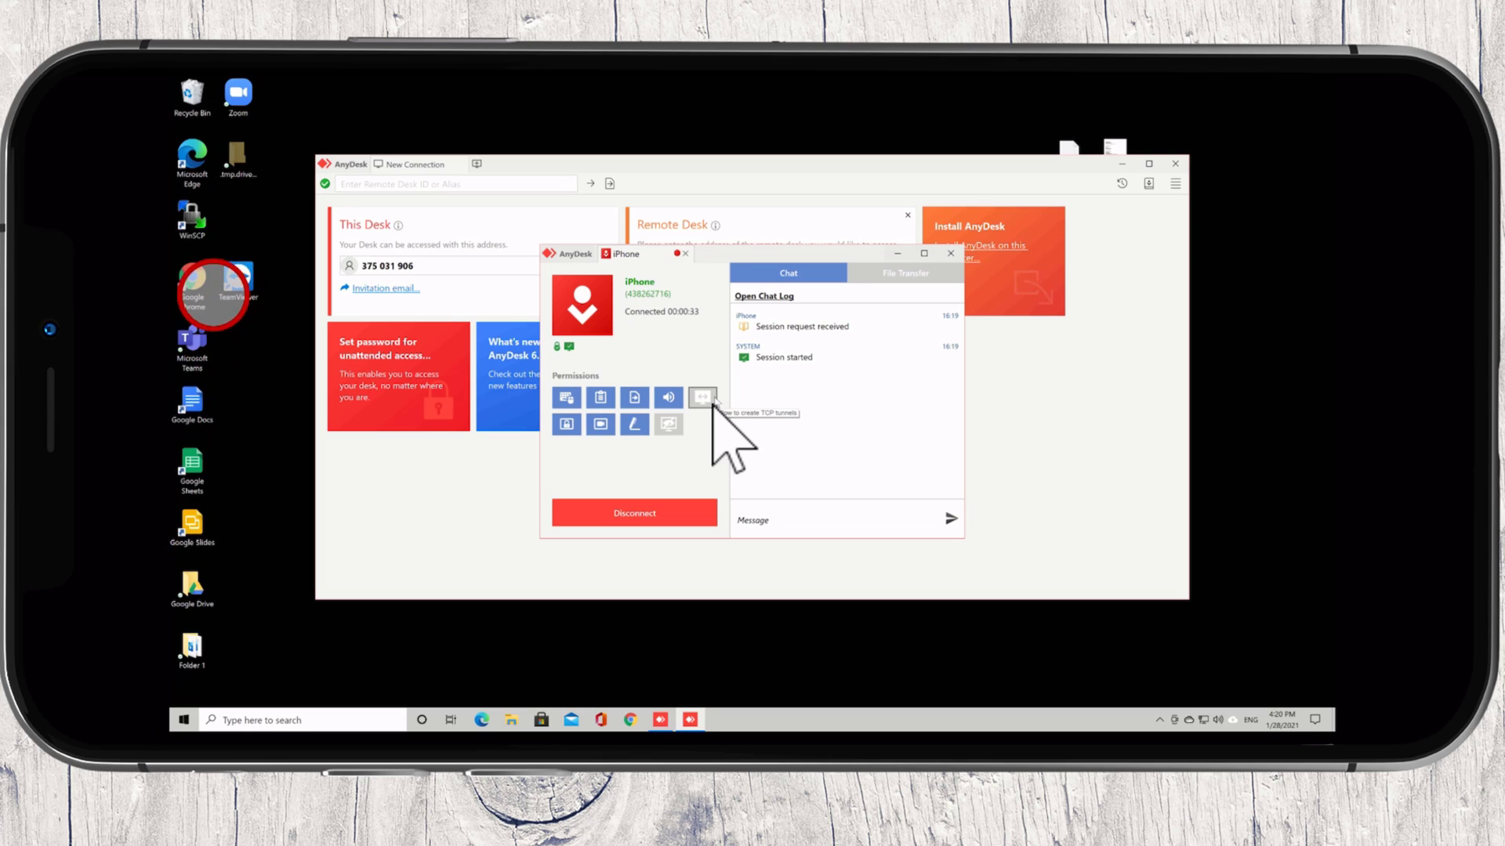
pyautogui.moveTo(392, 384)
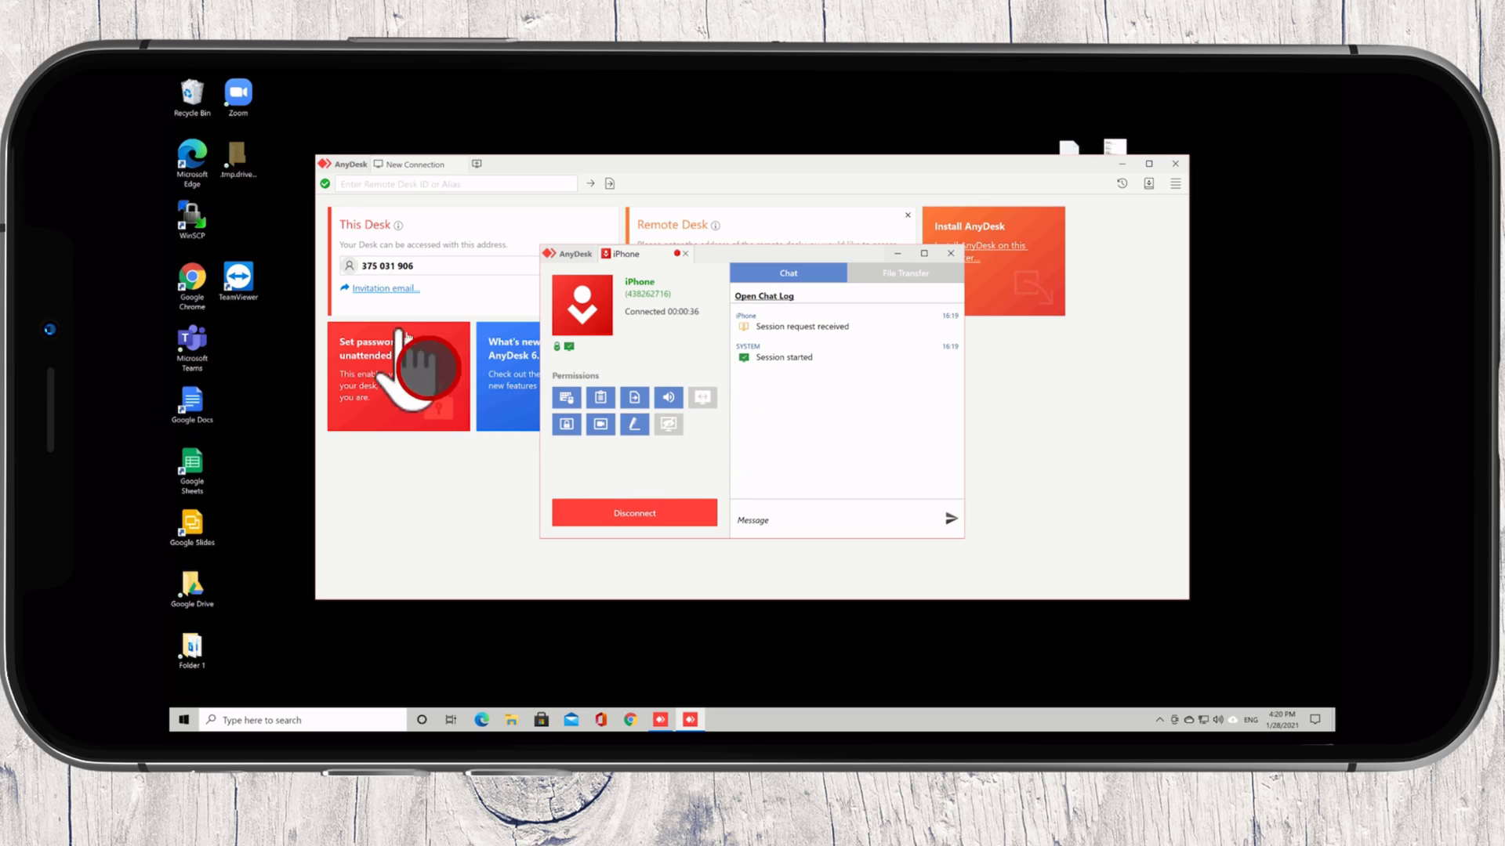
pyautogui.moveTo(206, 295)
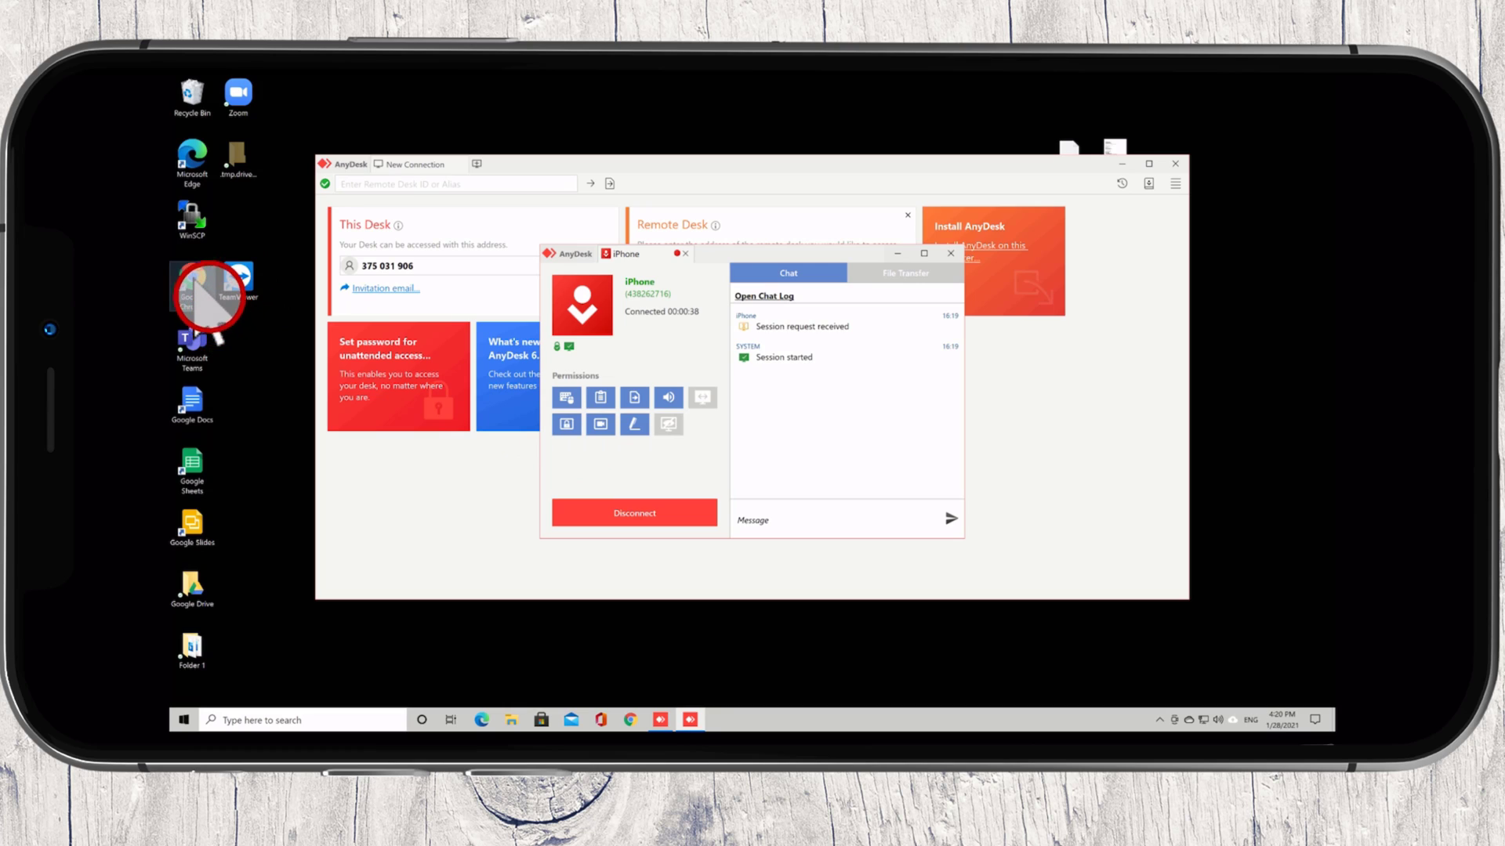
# Launch Google Chrome from the remote Windows desktop
pyautogui.click(628, 719)
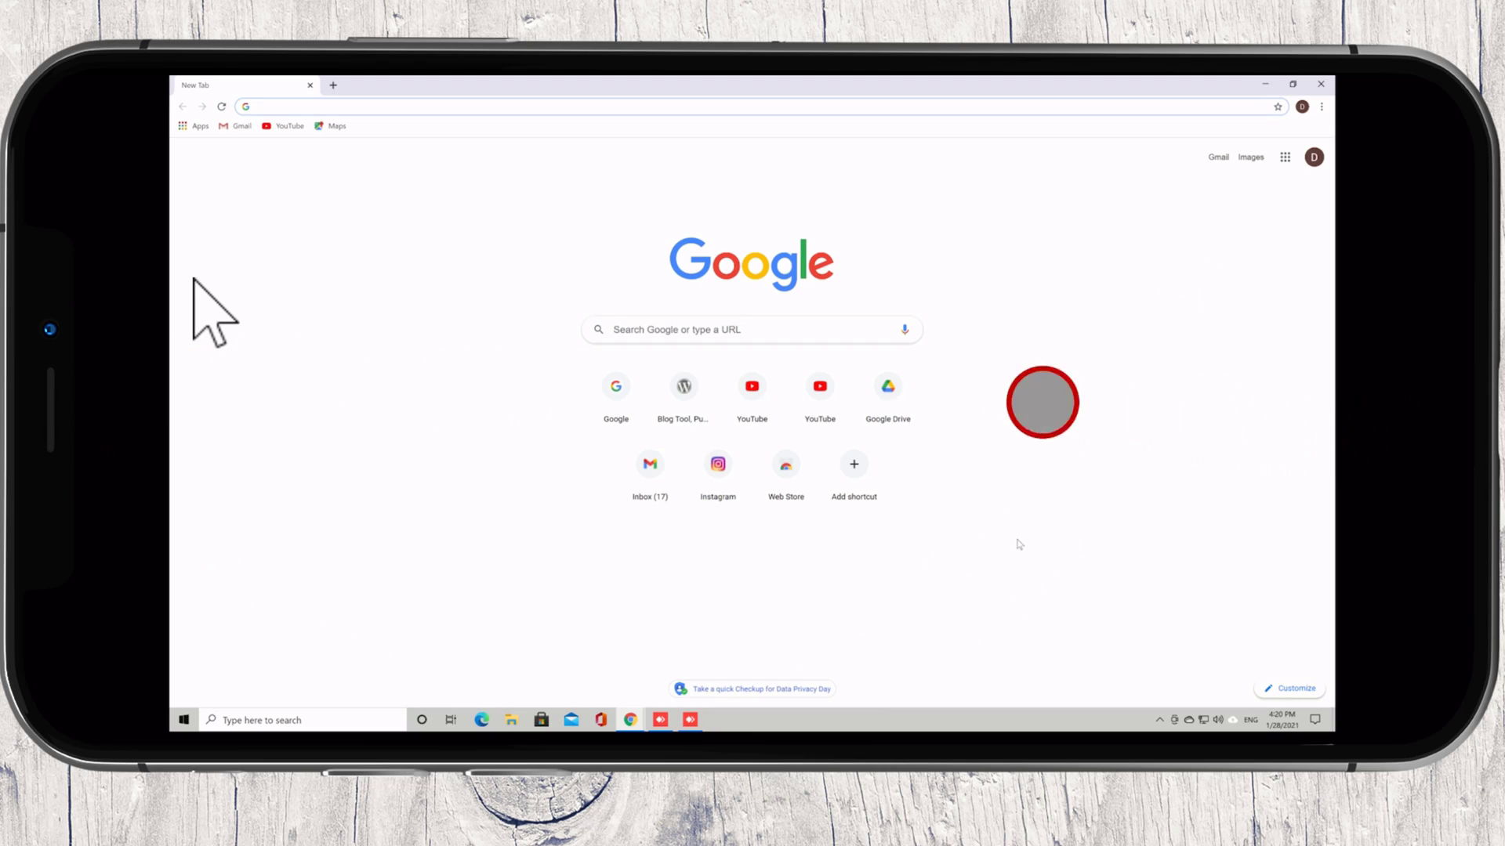
pyautogui.moveTo(718, 422)
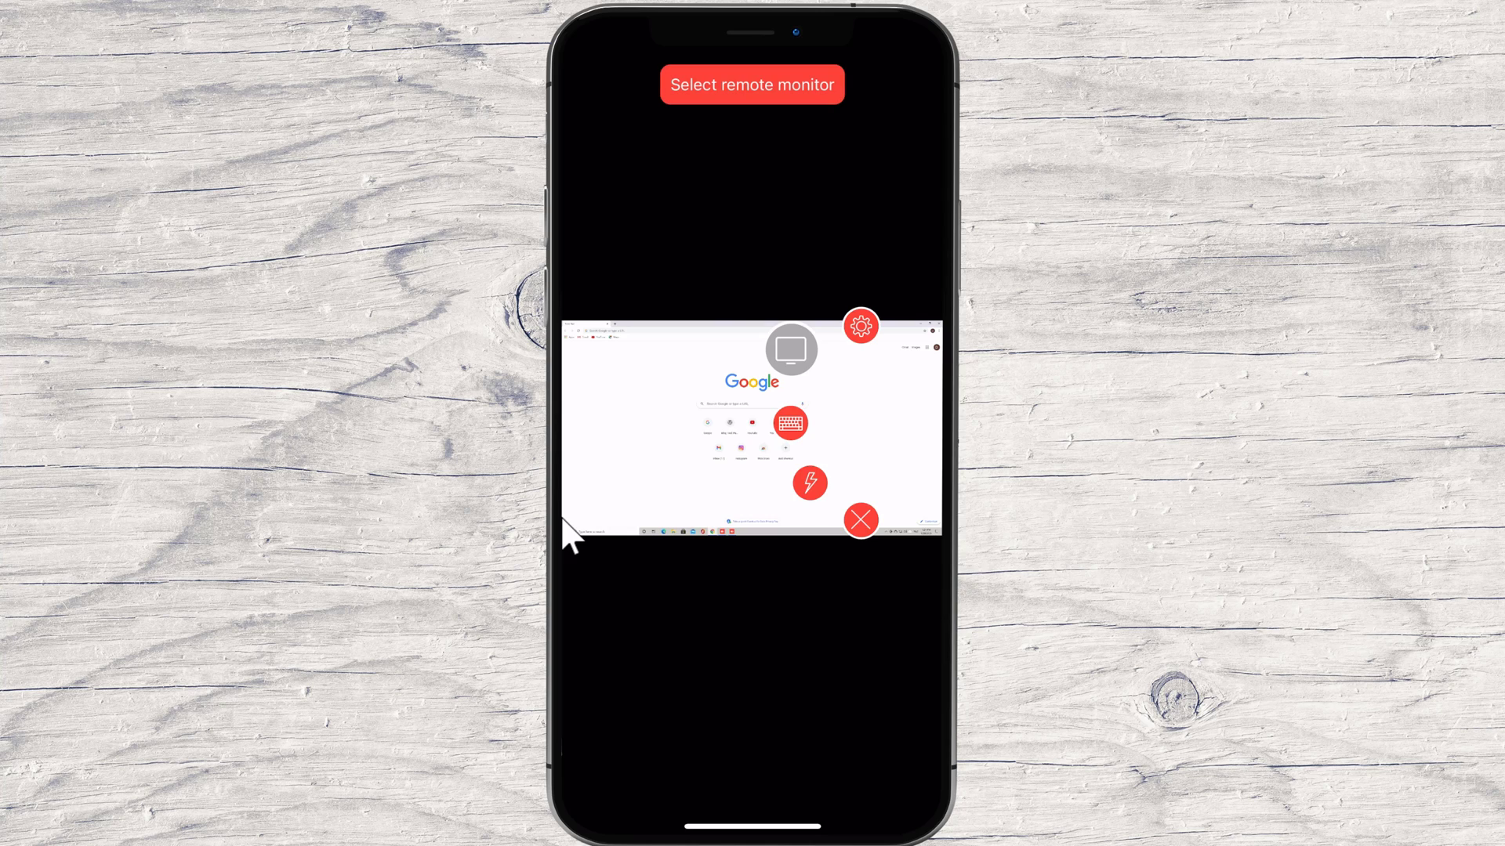
# Browse the session menu's monitor, keyboard, close-session and remote actions options
pyautogui.click(790, 423)
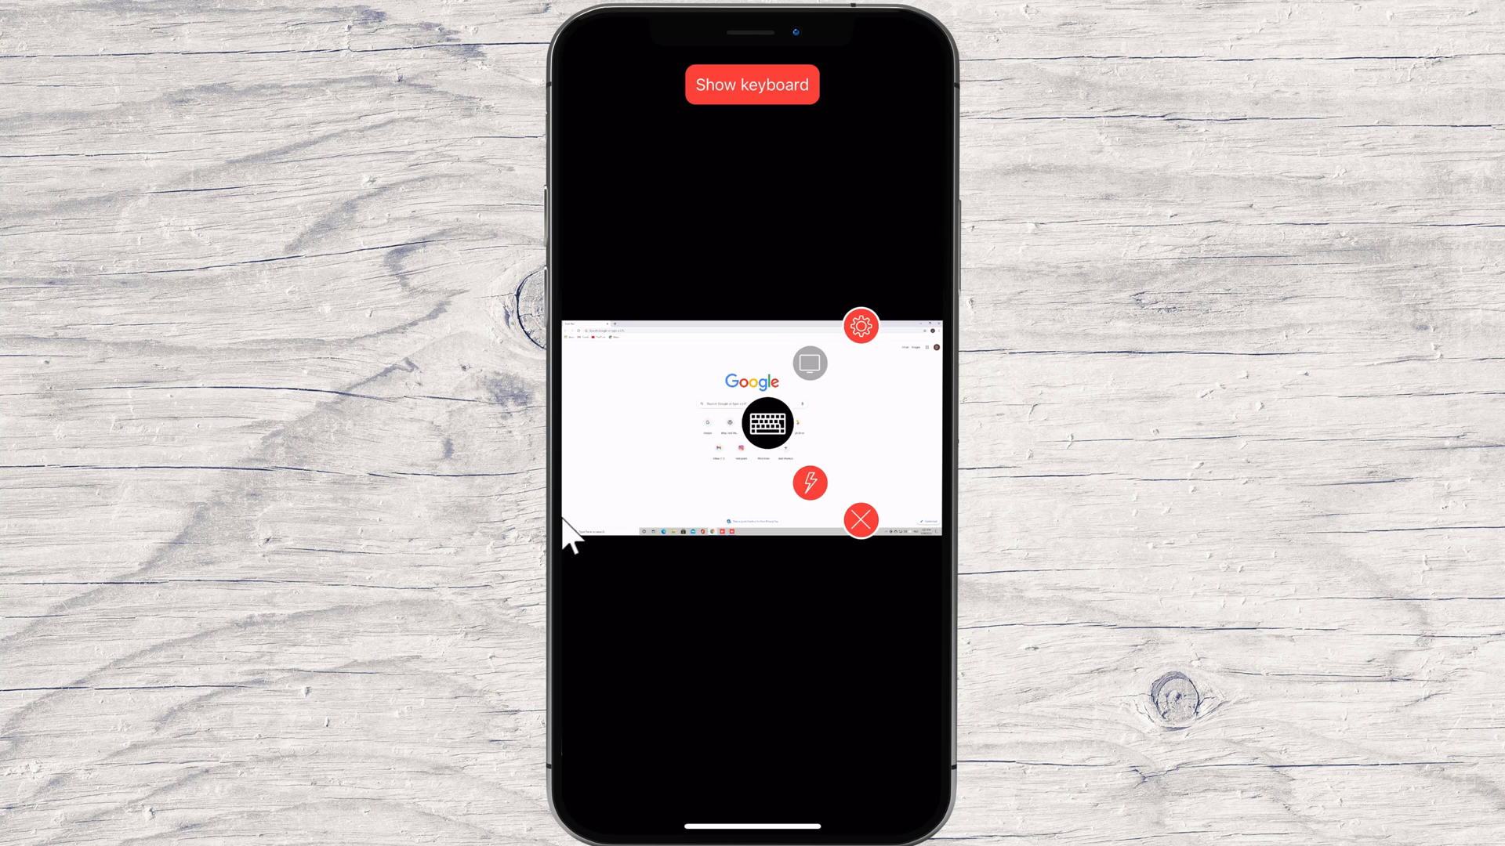
pyautogui.click(765, 426)
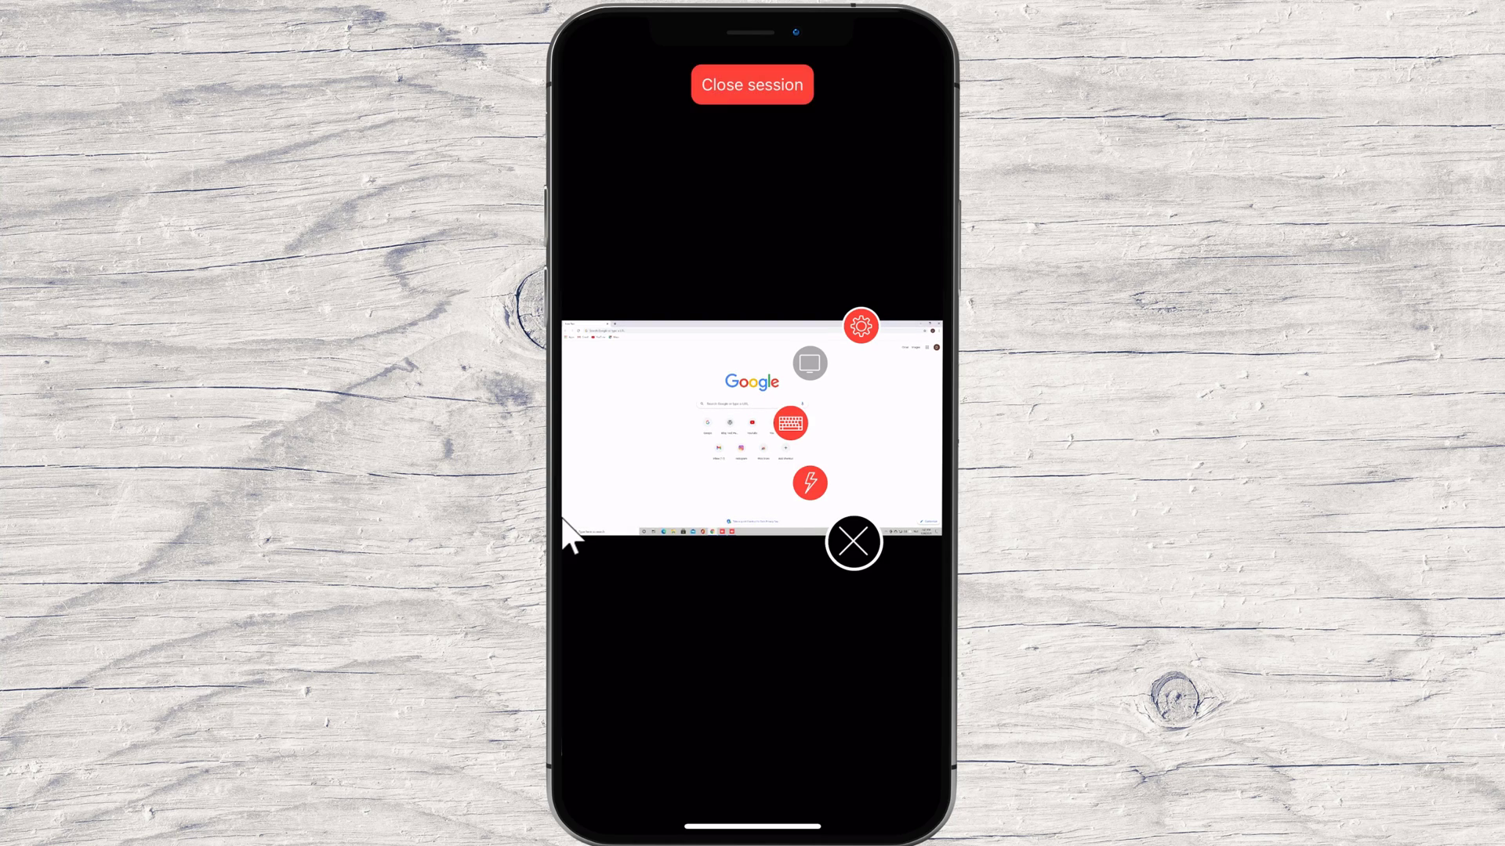
pyautogui.click(807, 483)
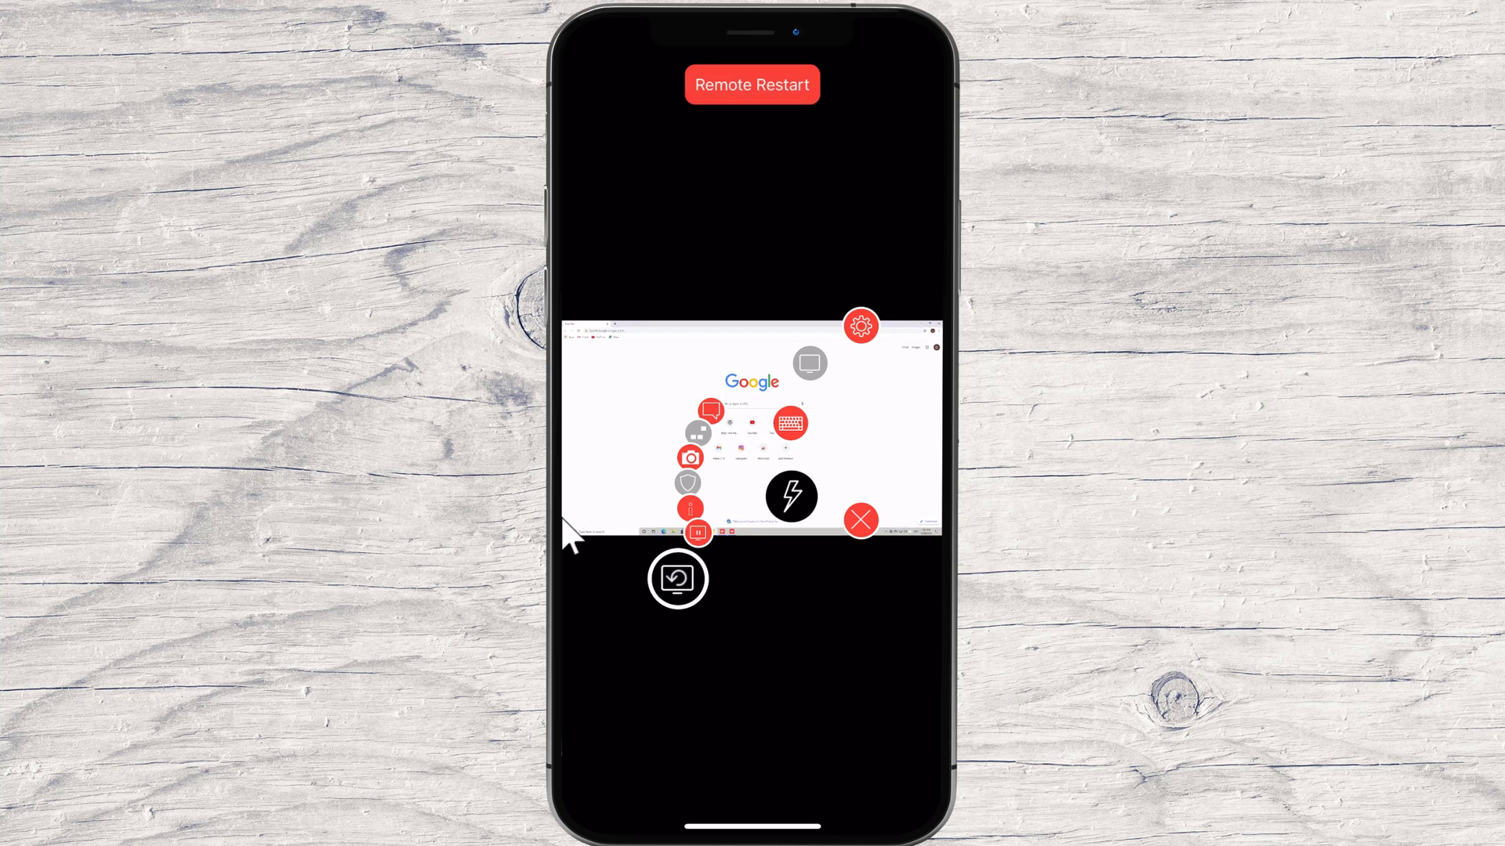
pyautogui.click(809, 362)
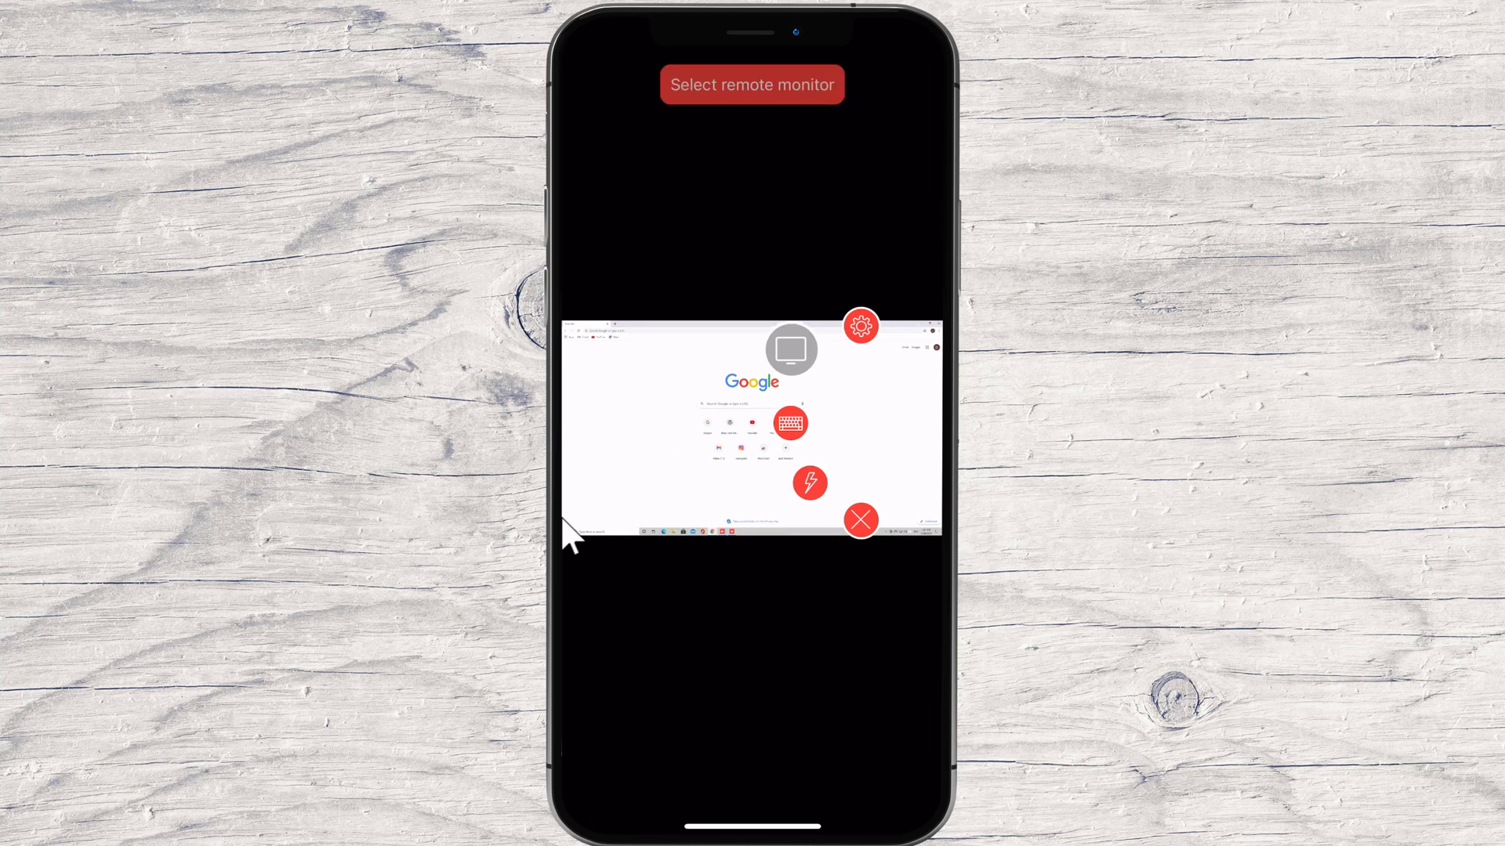